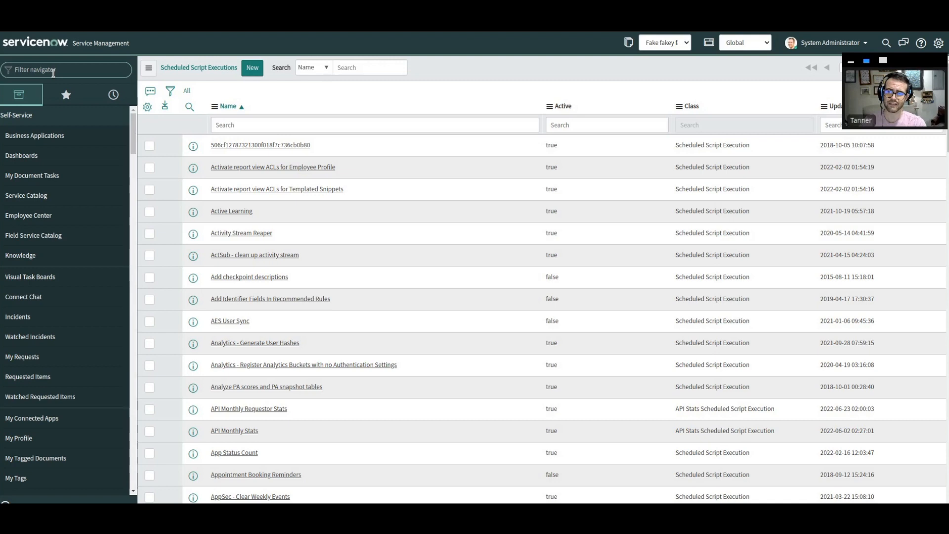
# Enter sys_metadata.LIST in the Filter navigator to list all application files.
pyautogui.write('sys.')
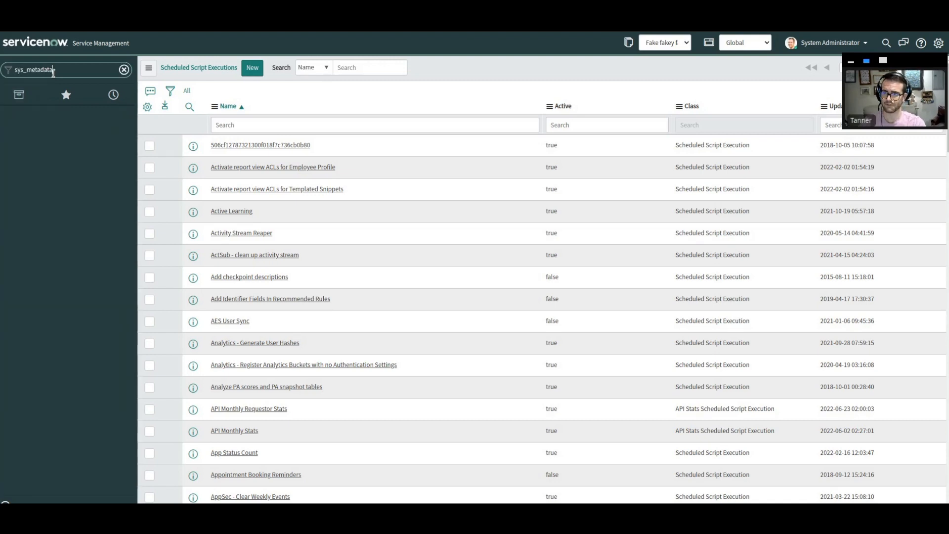
pyautogui.write('.LIST')
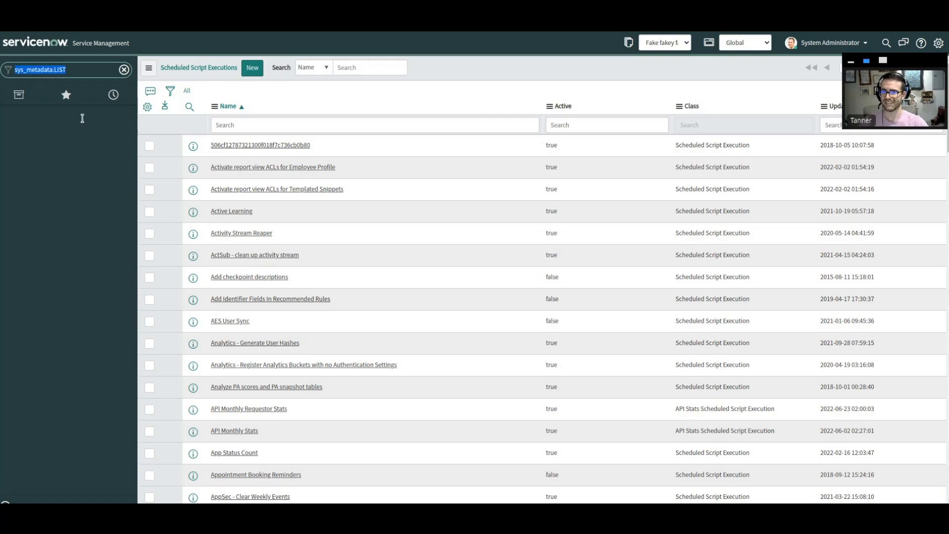
pyautogui.moveTo(66, 200)
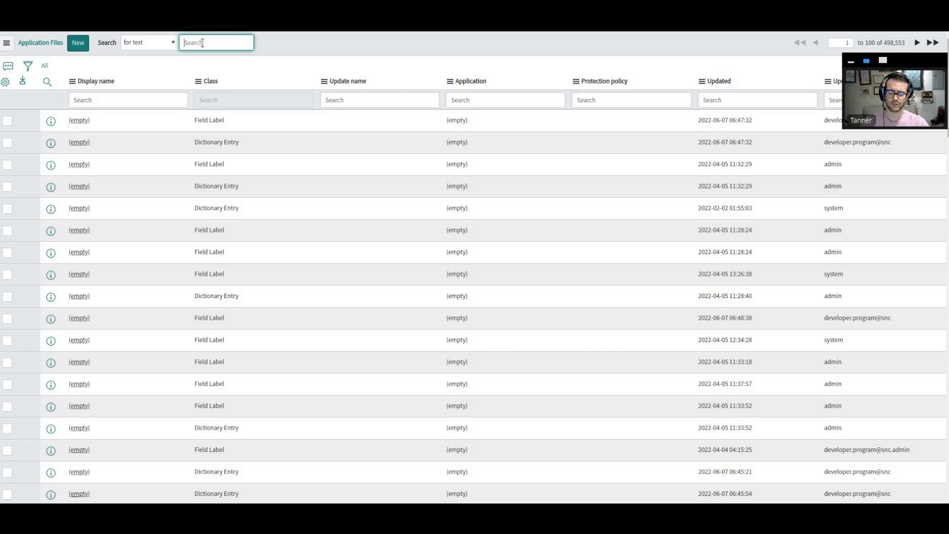
# Search the application files for red_alert.incident.deleted, leaving four matching records.
pyautogui.write('d_alert.incident.deleted')
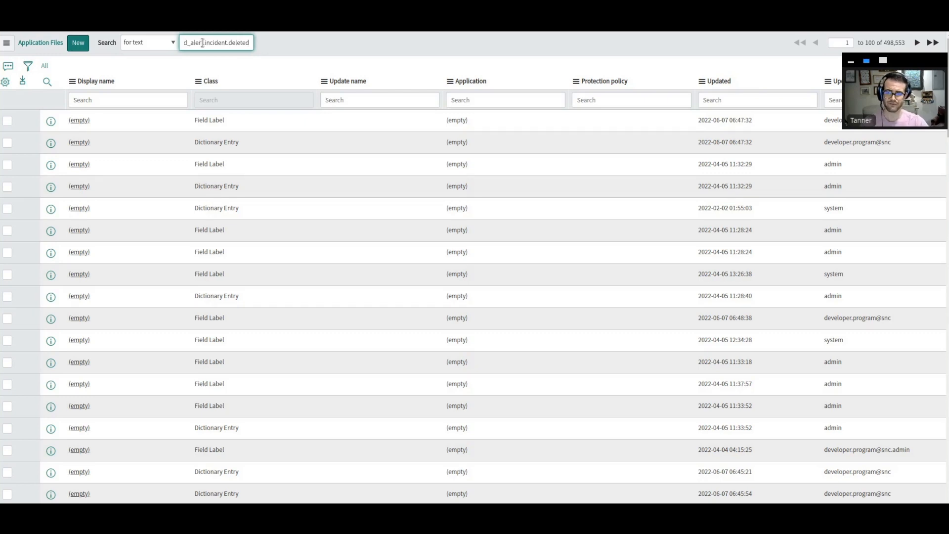
pyautogui.press('Return')
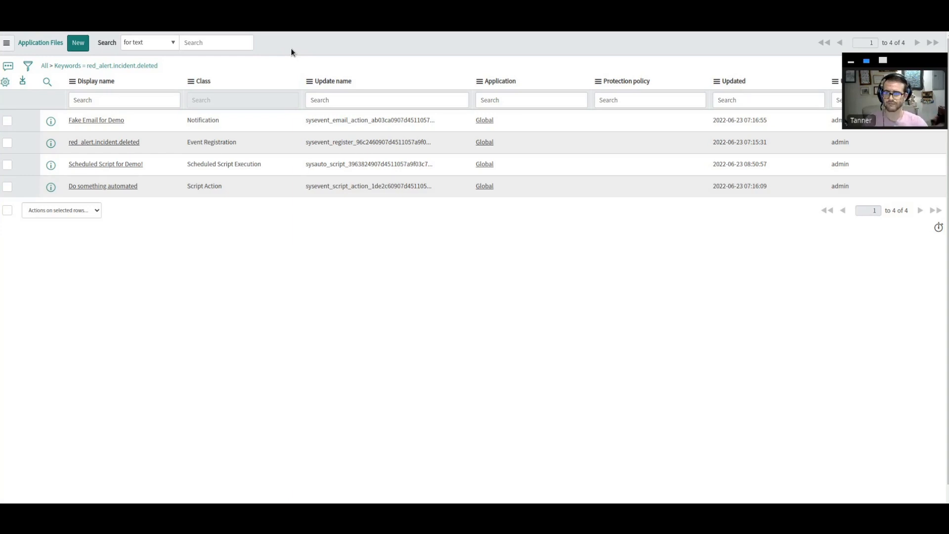
pyautogui.moveTo(265, 69)
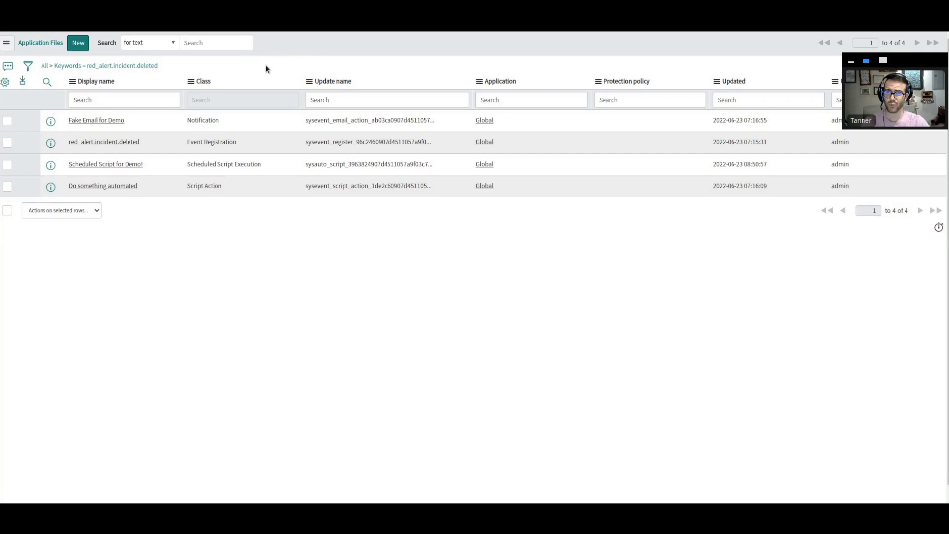
pyautogui.moveTo(297, 60)
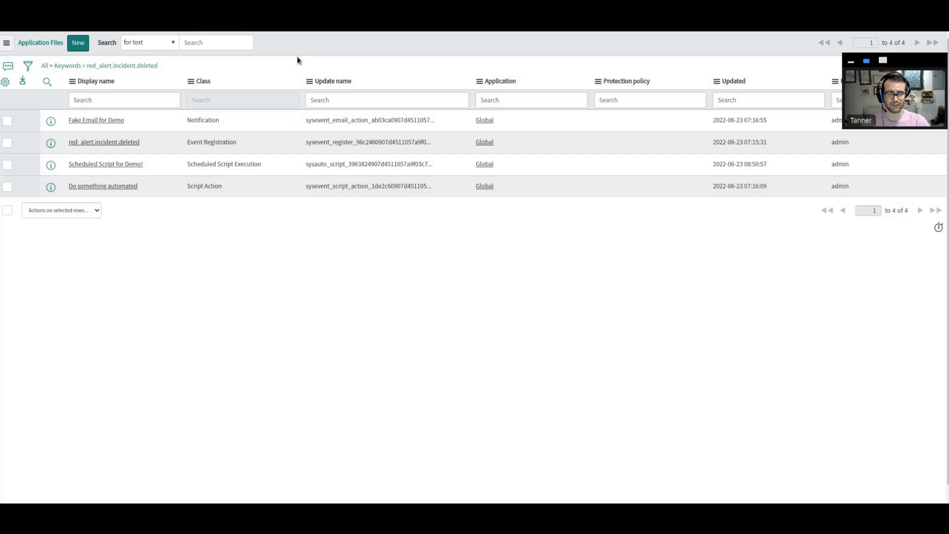
pyautogui.moveTo(252, 104)
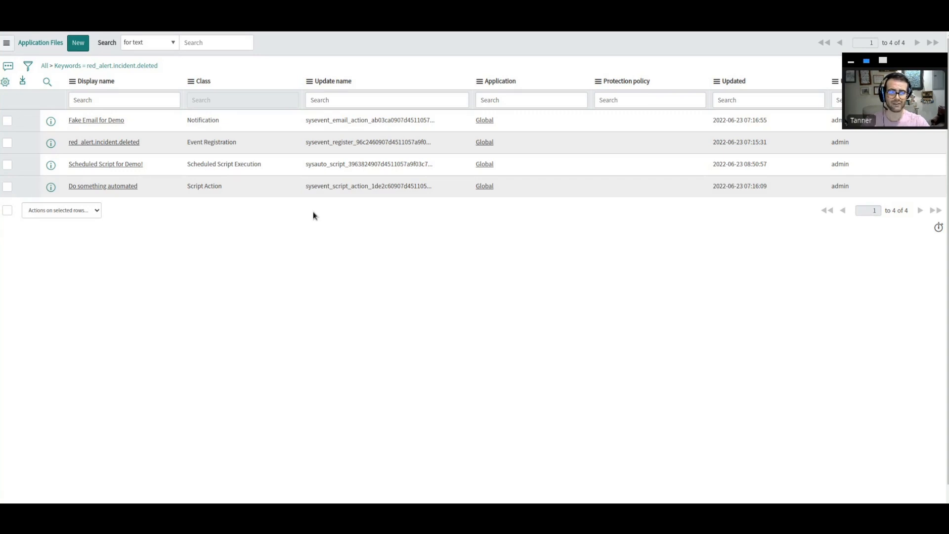
pyautogui.moveTo(461, 218)
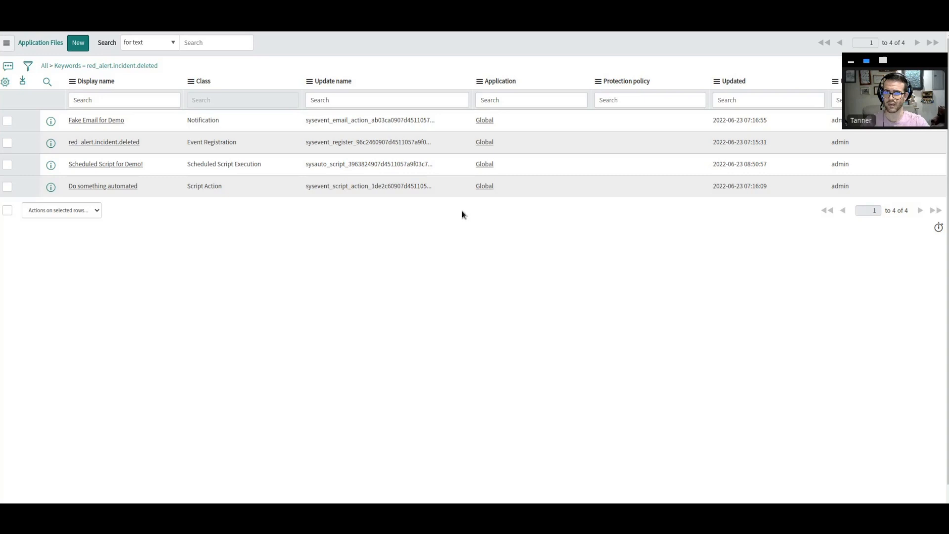
pyautogui.moveTo(152, 166)
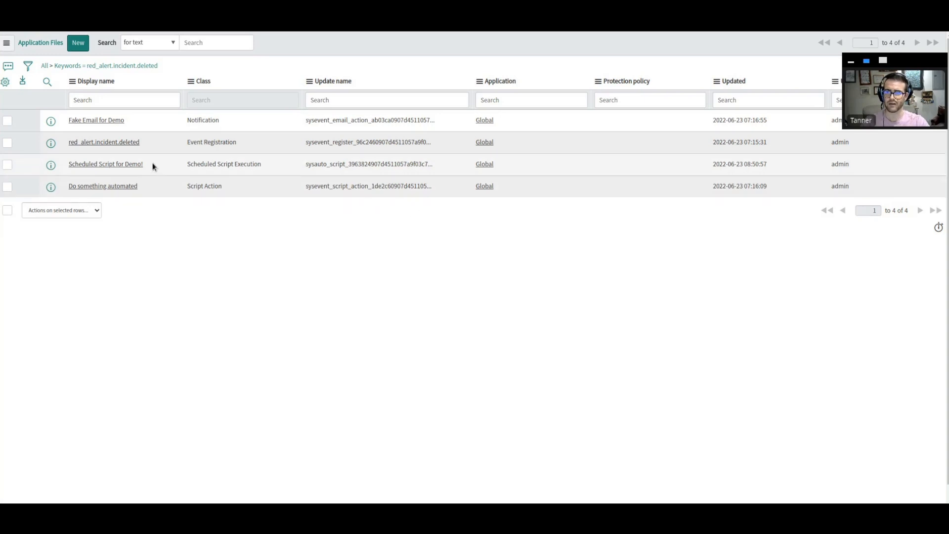
# Inspect one of the four results, then go back to the Scheduled Script Executions list.
pyautogui.doubleClick(238, 164)
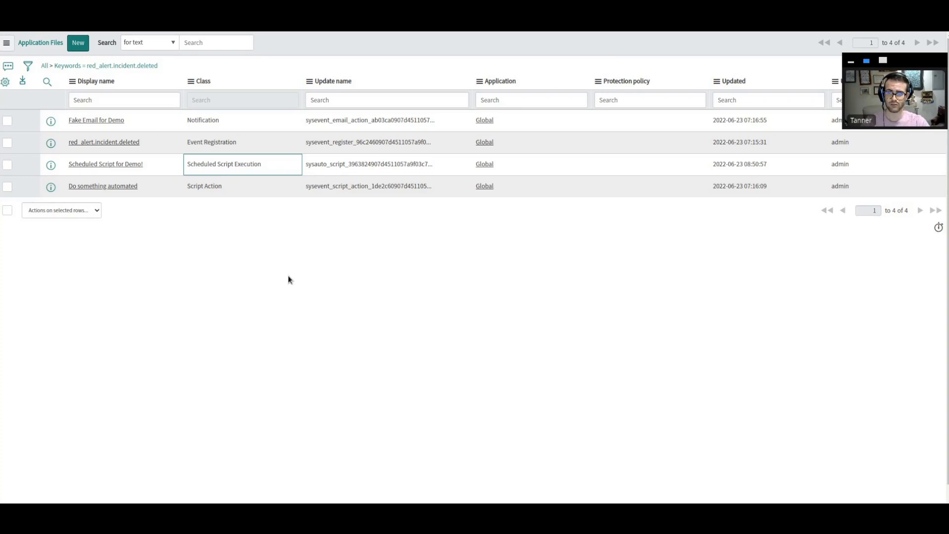
pyautogui.moveTo(360, 119)
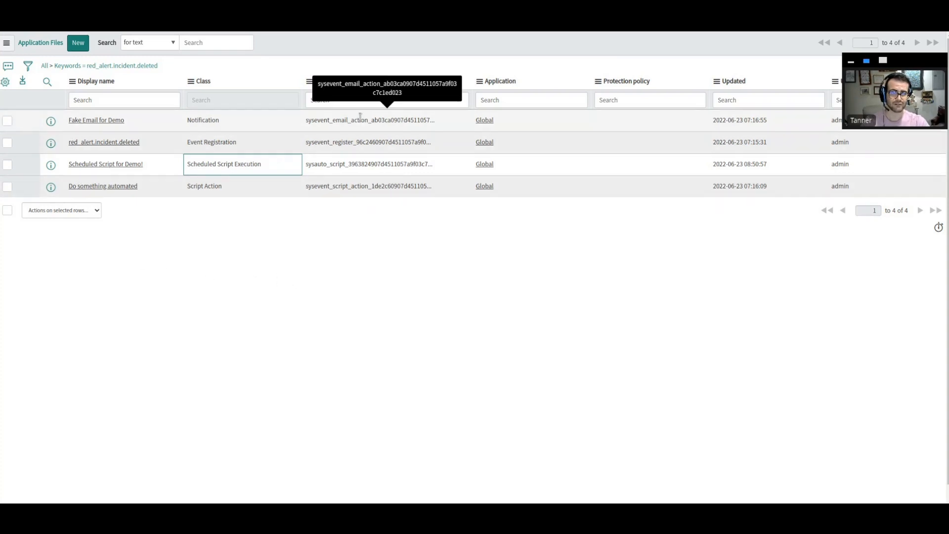
pyautogui.moveTo(266, 165)
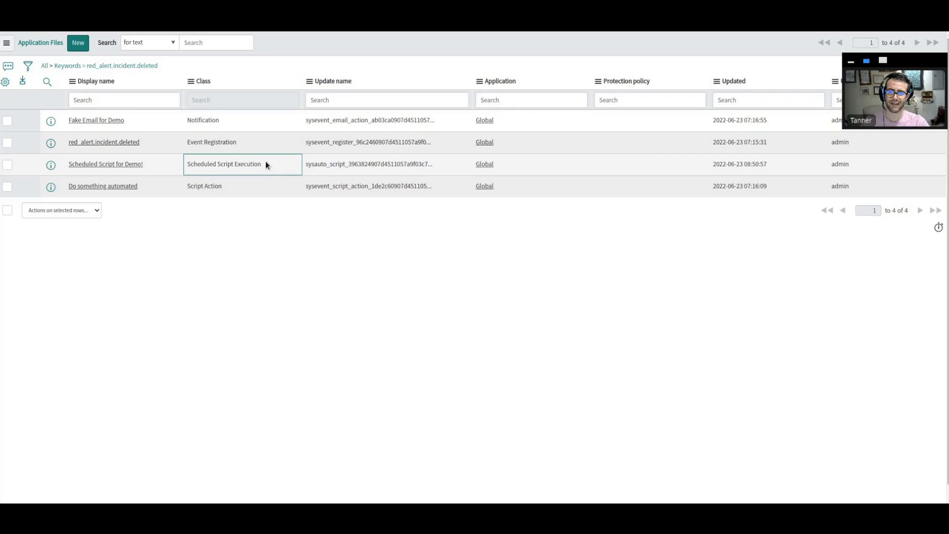
pyautogui.moveTo(273, 271)
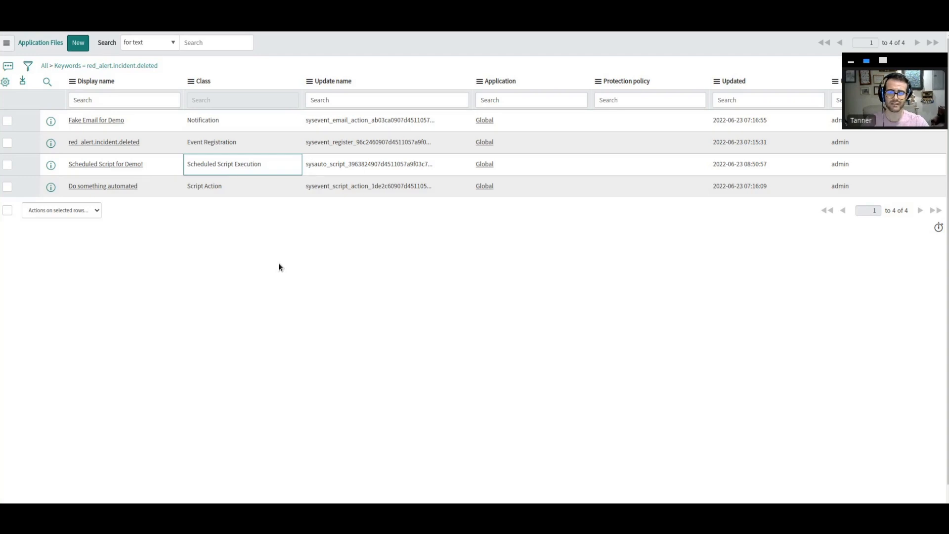
pyautogui.moveTo(206, 235)
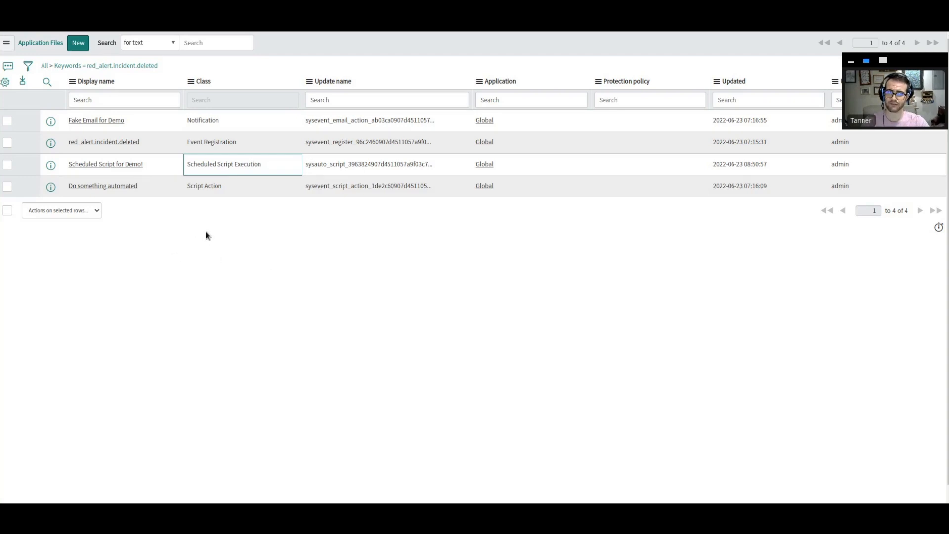
pyautogui.moveTo(151, 125)
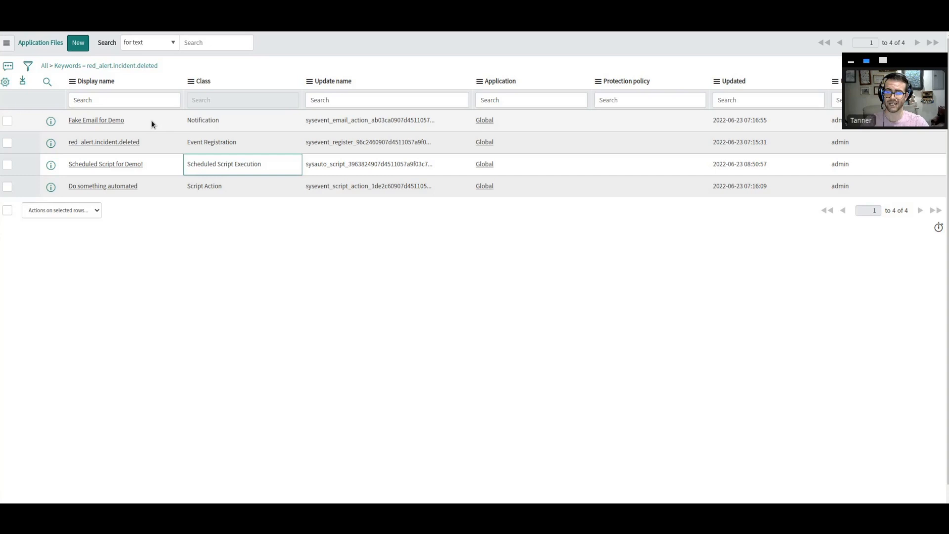
pyautogui.click(121, 120)
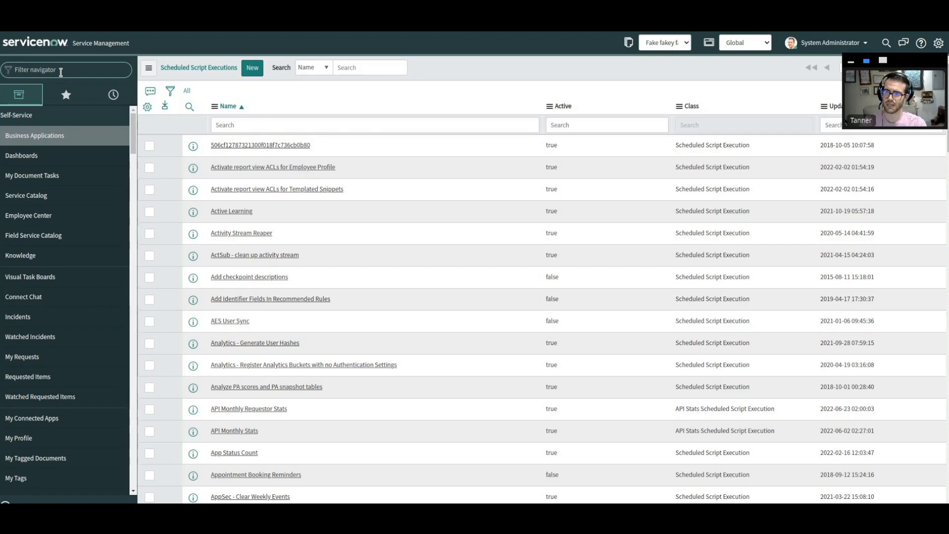
# Enter sys_update_xml.LIST in the Filter navigator to list all customer updates.
pyautogui.write('sys_update_xml.LIST')
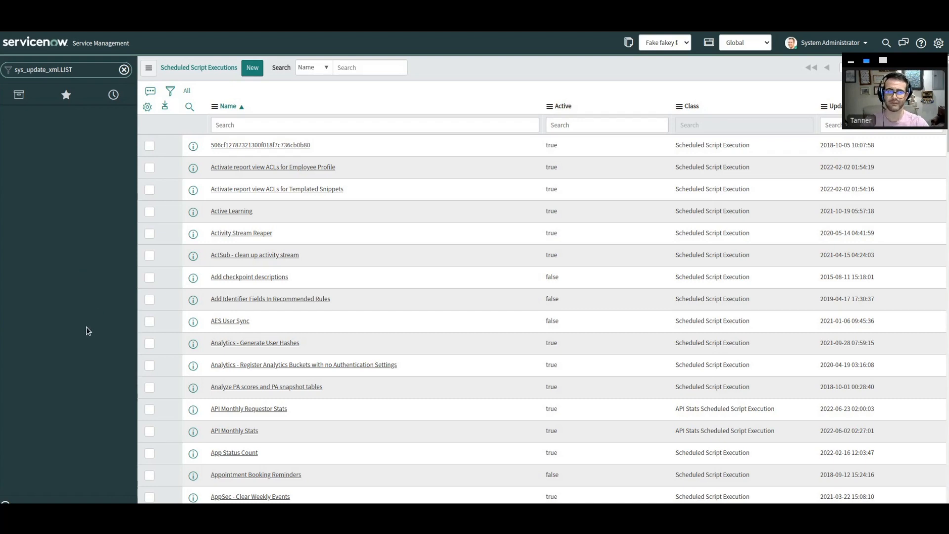
pyautogui.tripleClick(57, 69)
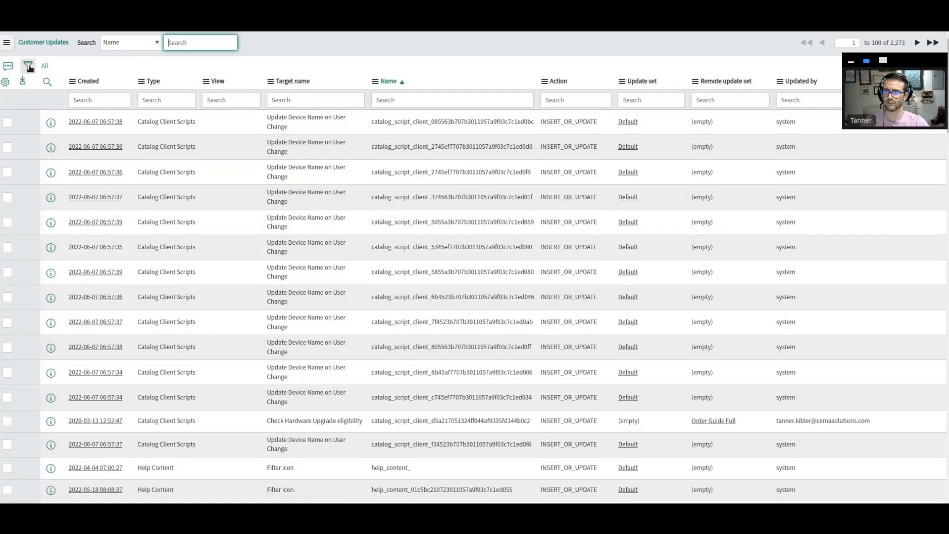
# Filter customer updates to Payload contains red_alert.incident.deleted and run it.
pyautogui.click(27, 65)
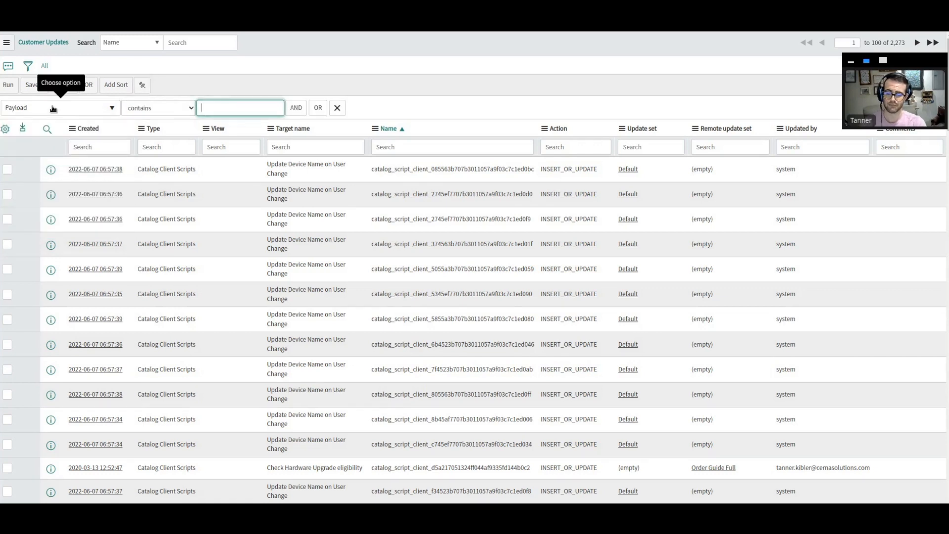
pyautogui.write('red_alert.incident.deleted')
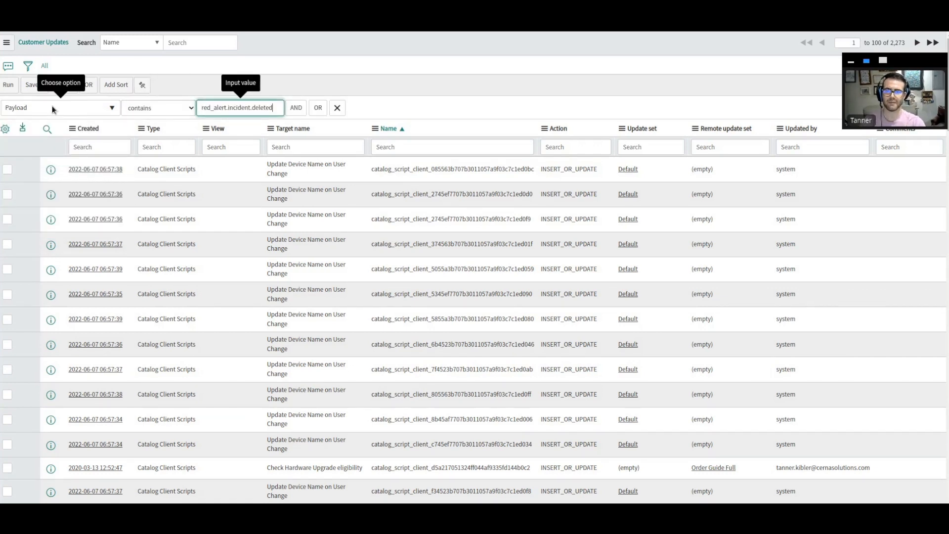
pyautogui.click(8, 85)
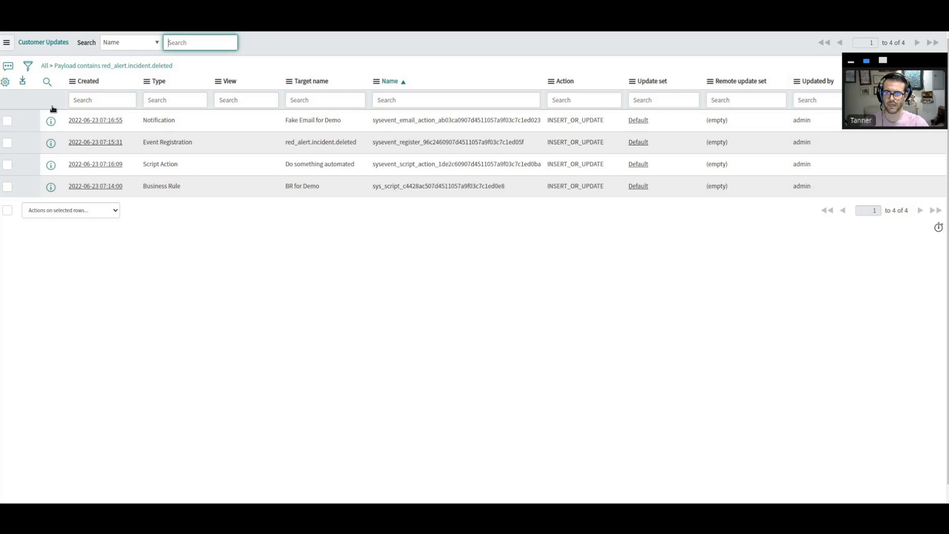
# Select the BR for Demo update and show its related business rule record.
pyautogui.doubleClick(301, 186)
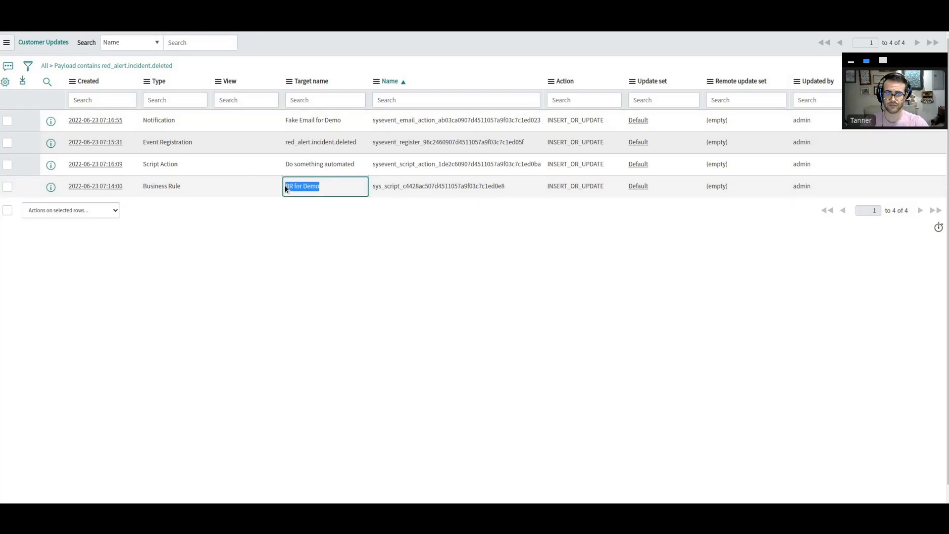
pyautogui.moveTo(655, 198)
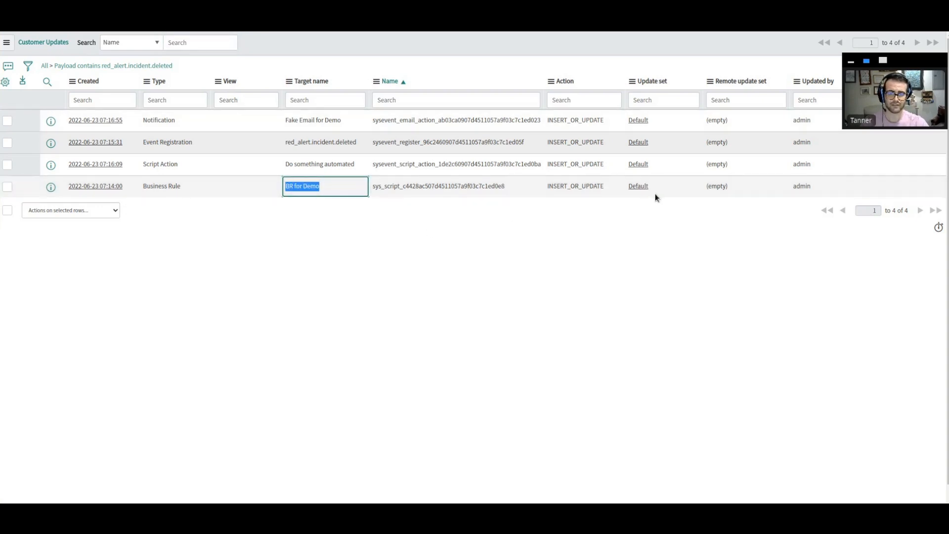
pyautogui.moveTo(616, 193)
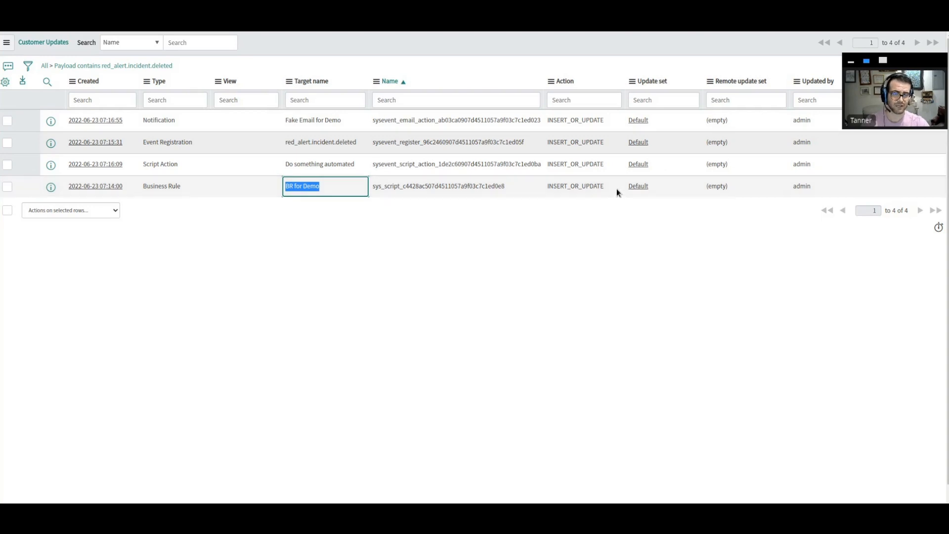
pyautogui.moveTo(206, 187)
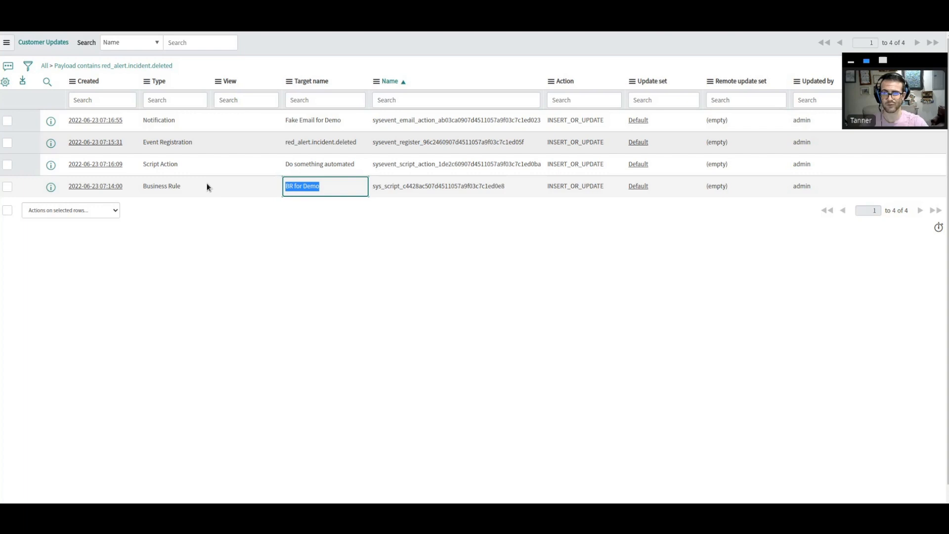
pyautogui.moveTo(142, 191)
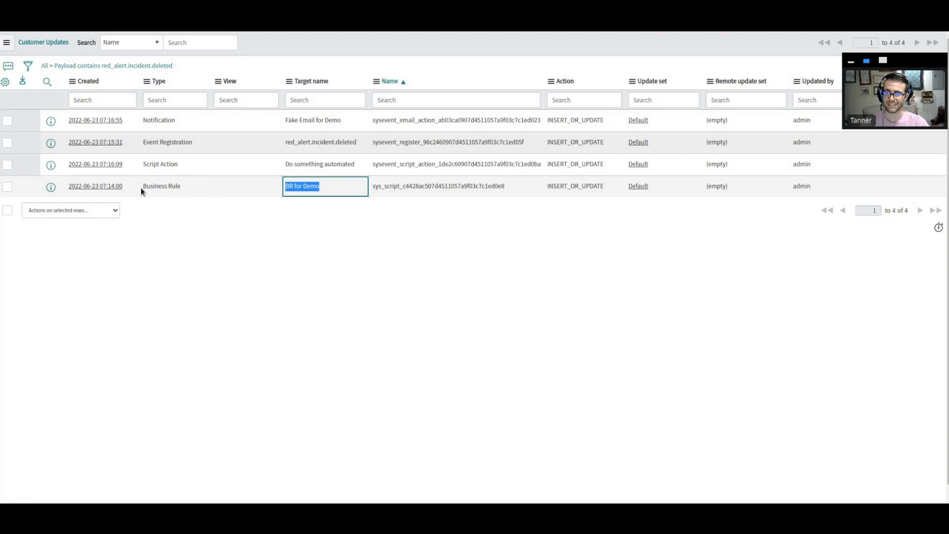
pyautogui.moveTo(596, 202)
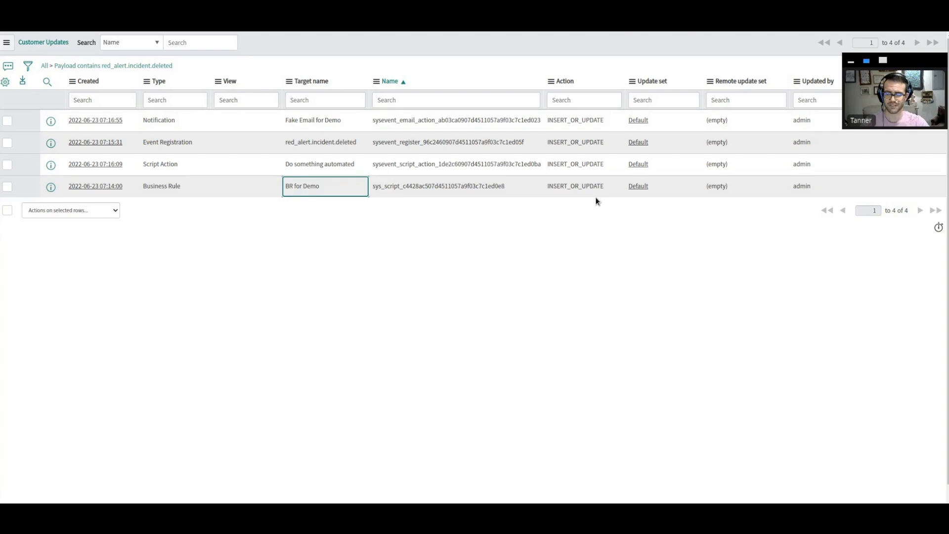
pyautogui.moveTo(176, 226)
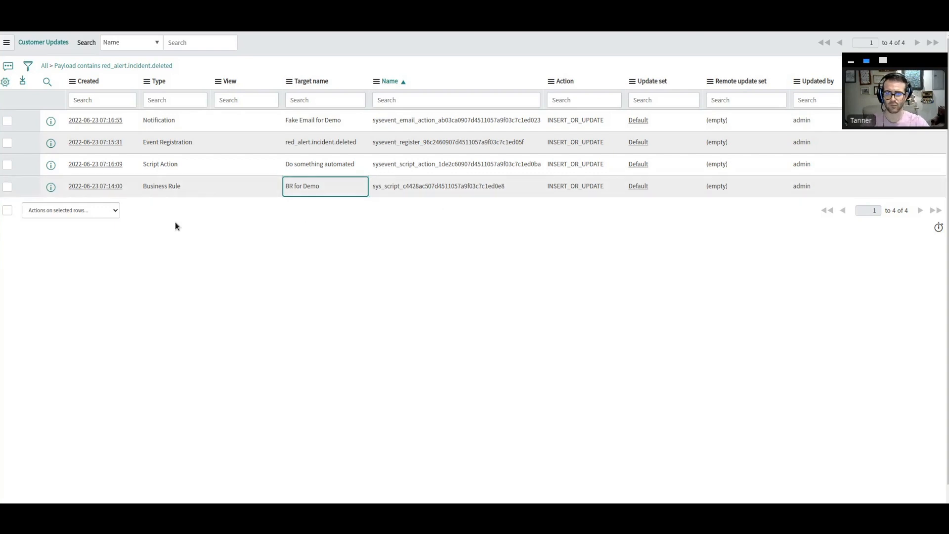
pyautogui.moveTo(344, 276)
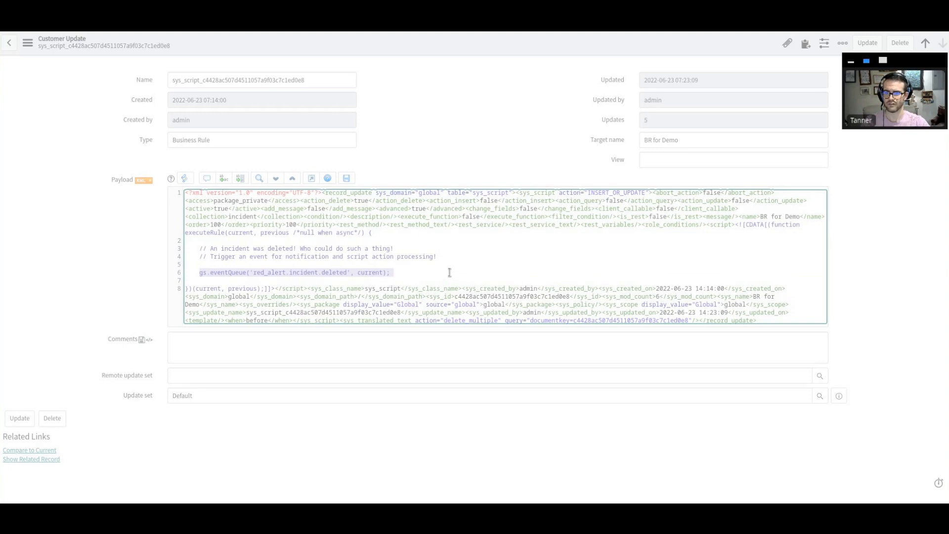
pyautogui.click(31, 458)
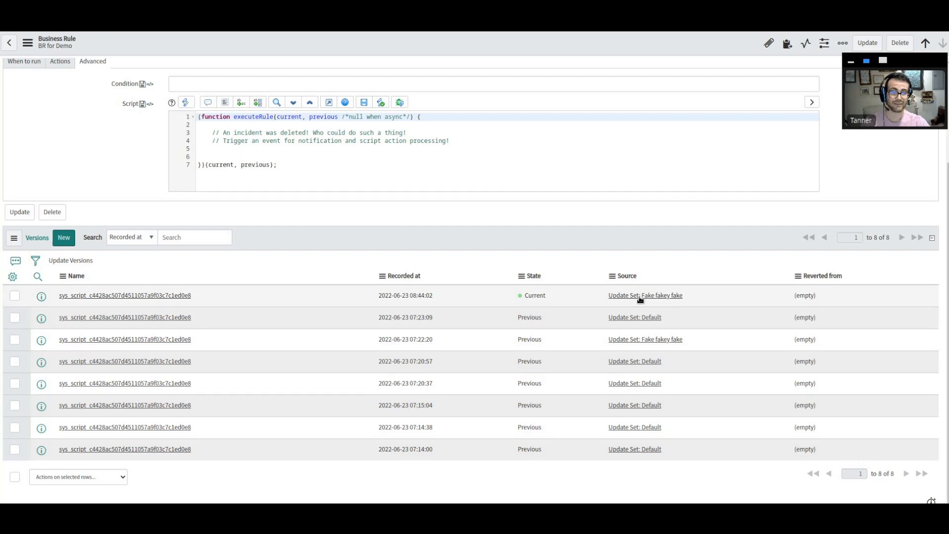
pyautogui.moveTo(79, 304)
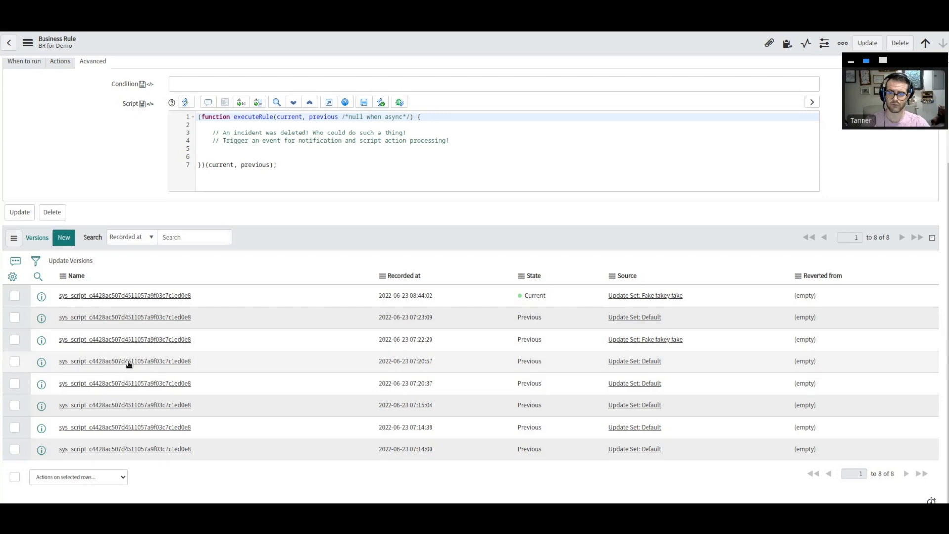
# Bring up the context options on an older row in the BR for Demo Versions list.
pyautogui.rightClick(126, 361)
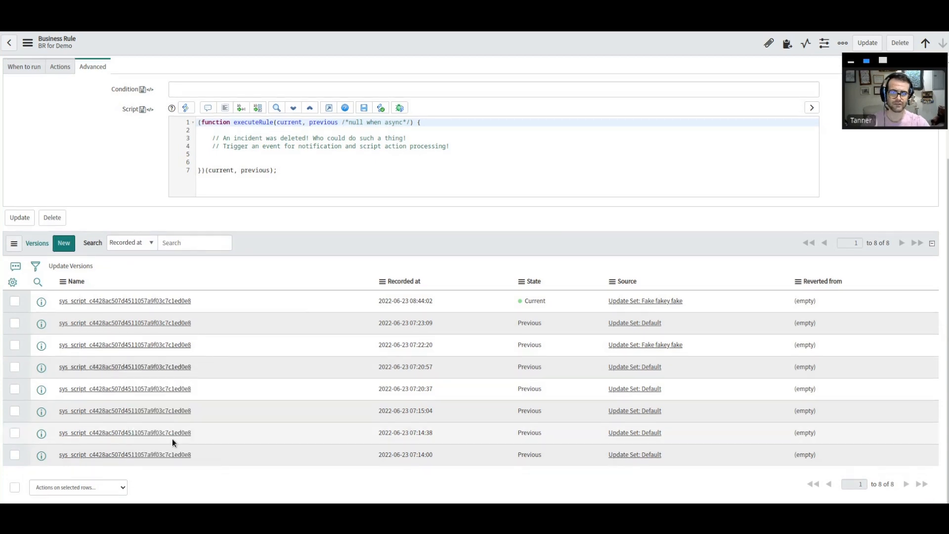
pyautogui.moveTo(426, 430)
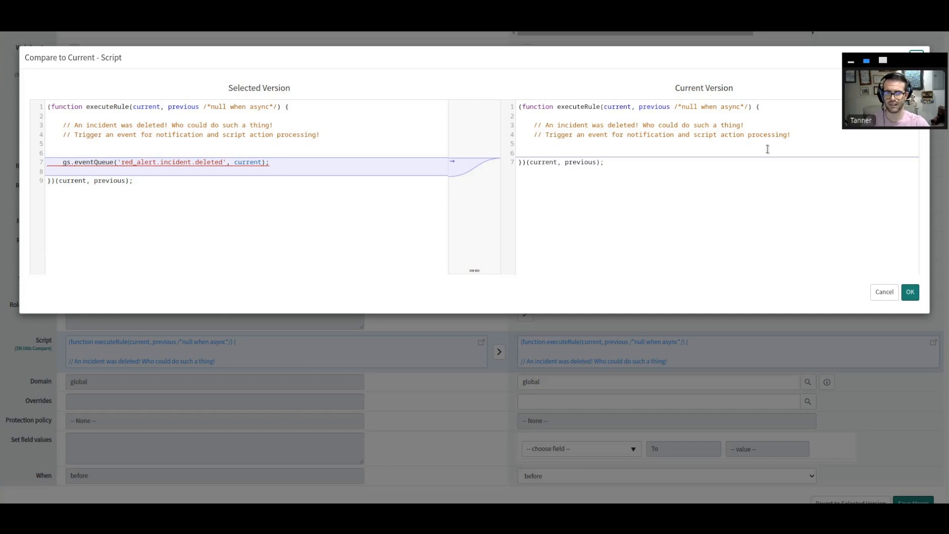
# Close the script diff popup and scroll through the compare-to-current page.
pyautogui.click(883, 291)
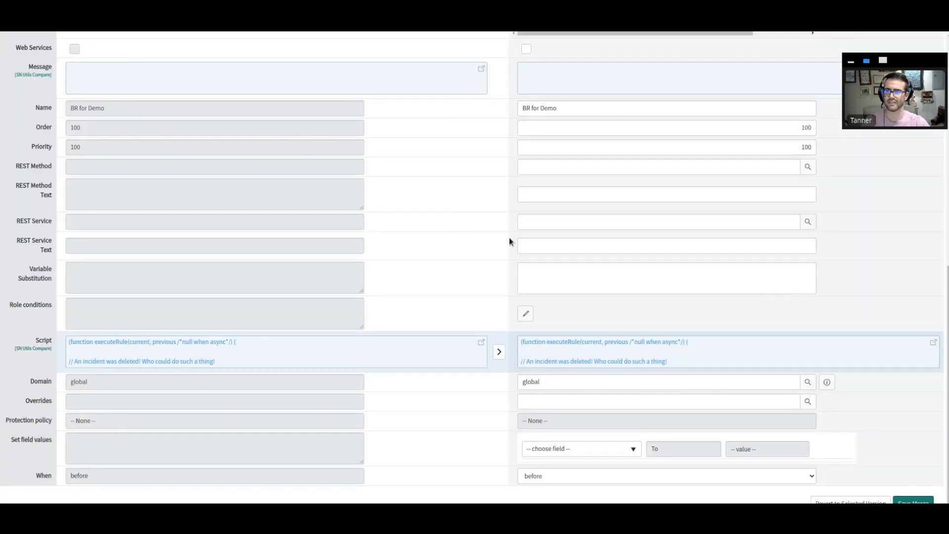
pyautogui.scroll(3)
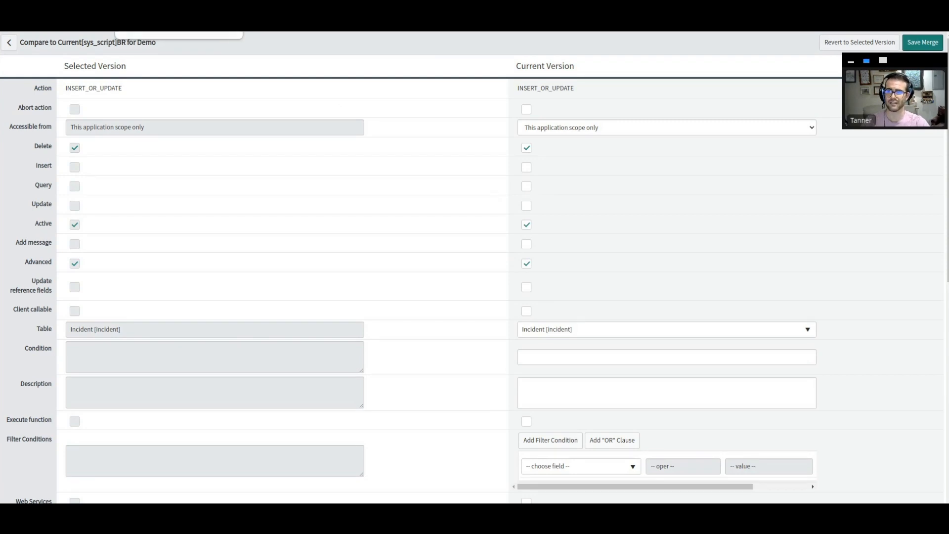
pyautogui.moveTo(506, 282)
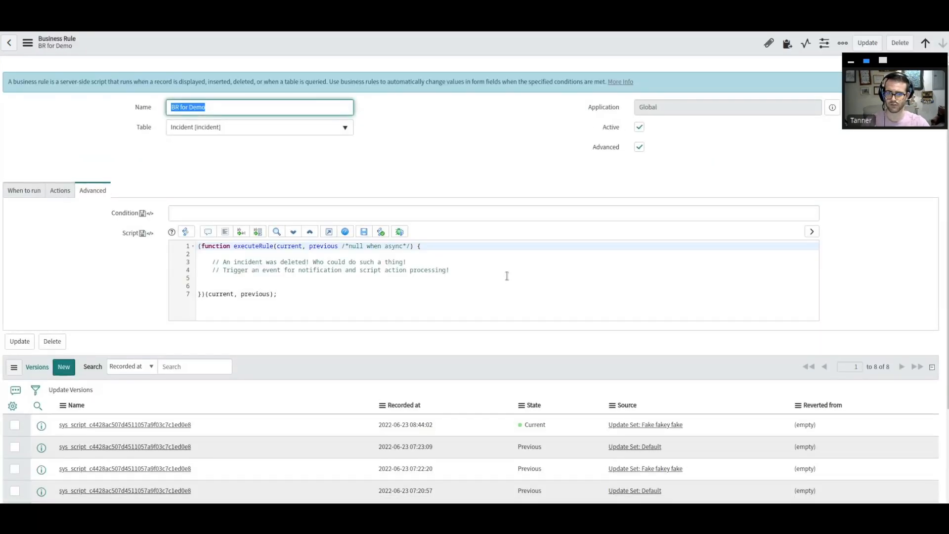
# Scroll down the BR for Demo form to its Versions related list.
pyautogui.scroll(-3)
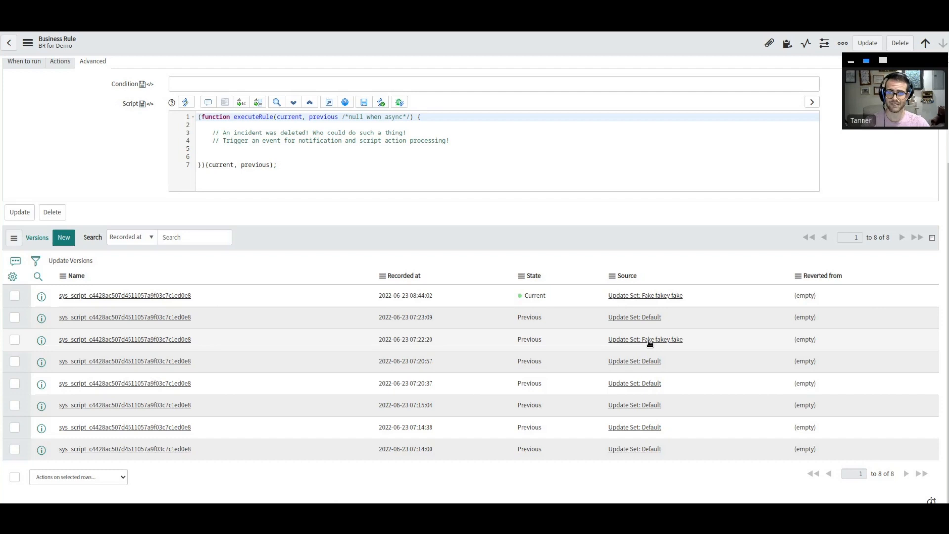
pyautogui.moveTo(225, 342)
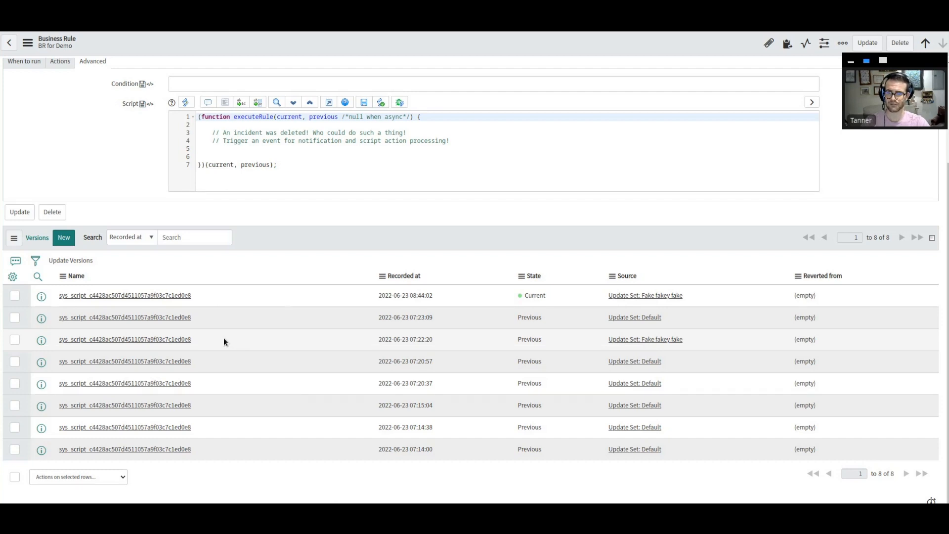